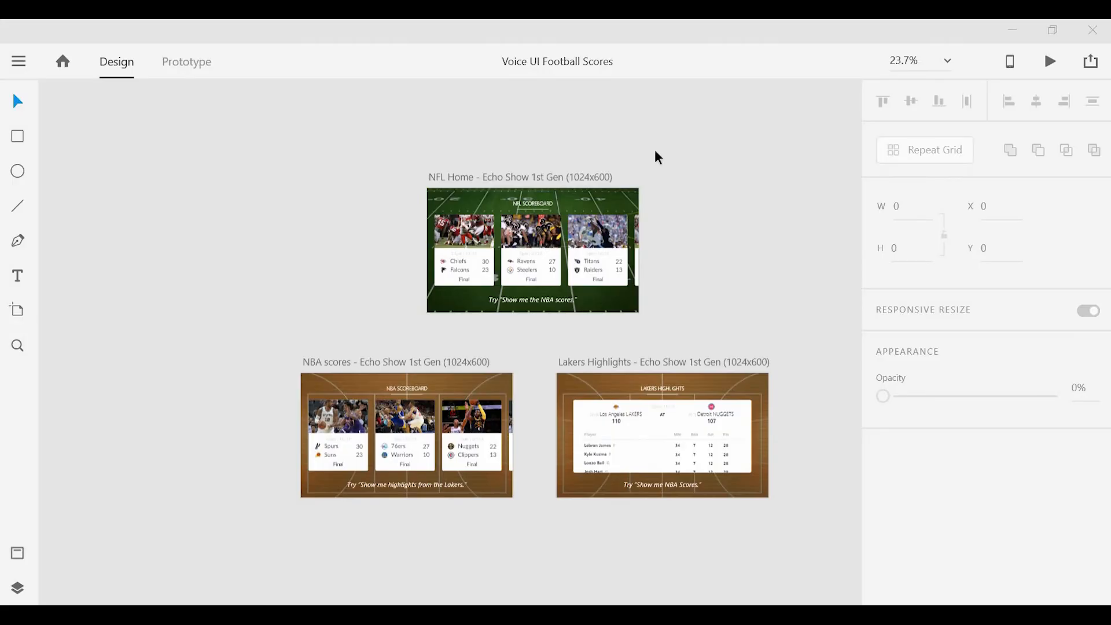
mouse_move(624, 166)
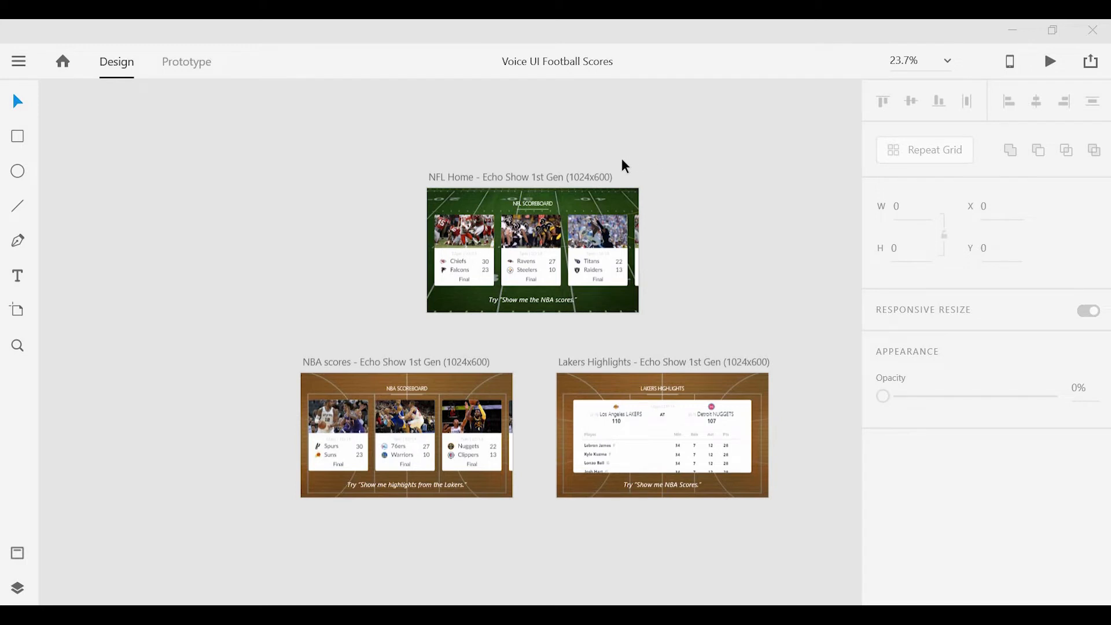
mouse_move(481, 161)
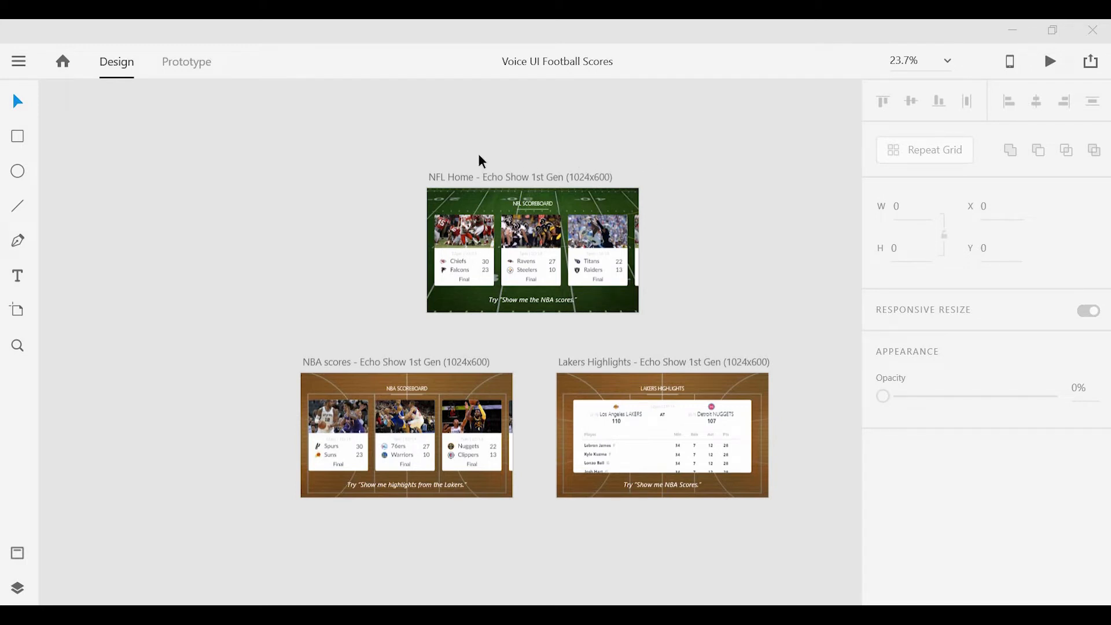
mouse_move(396, 199)
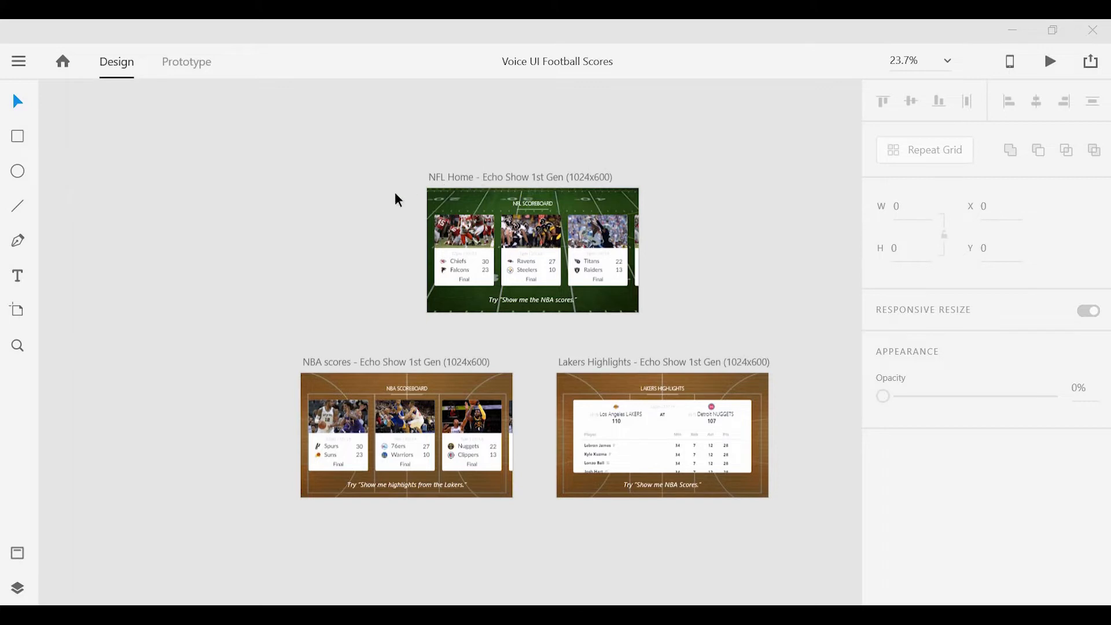
mouse_move(409, 211)
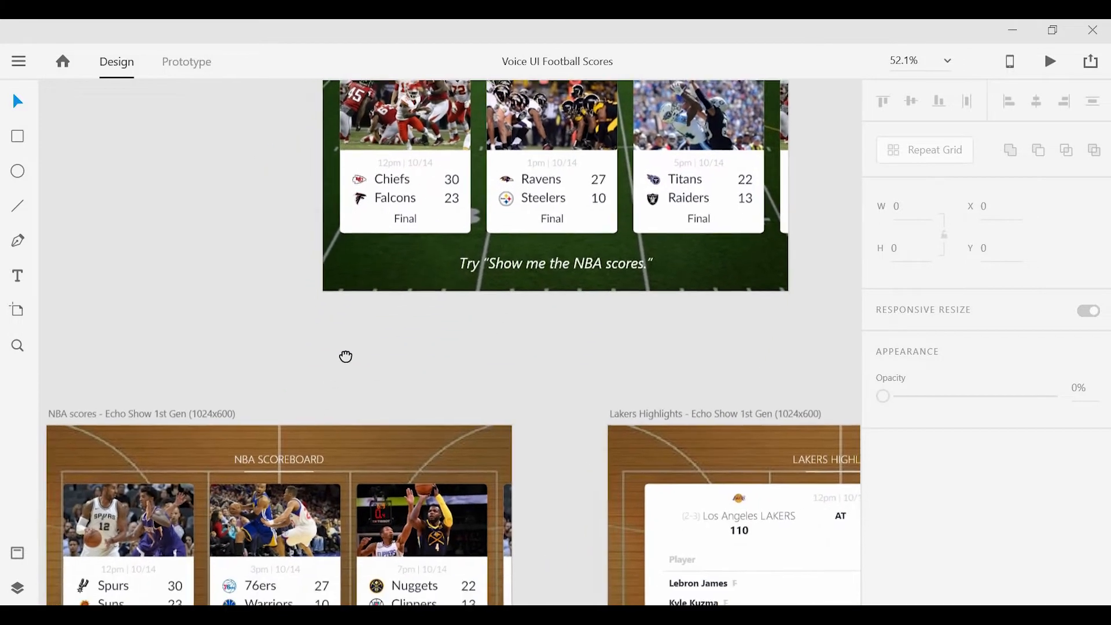
- In Prototype mode, give the NFL Home link a Voice trigger: 'Alexa, show me the NBA scores'
scroll("down", 3)
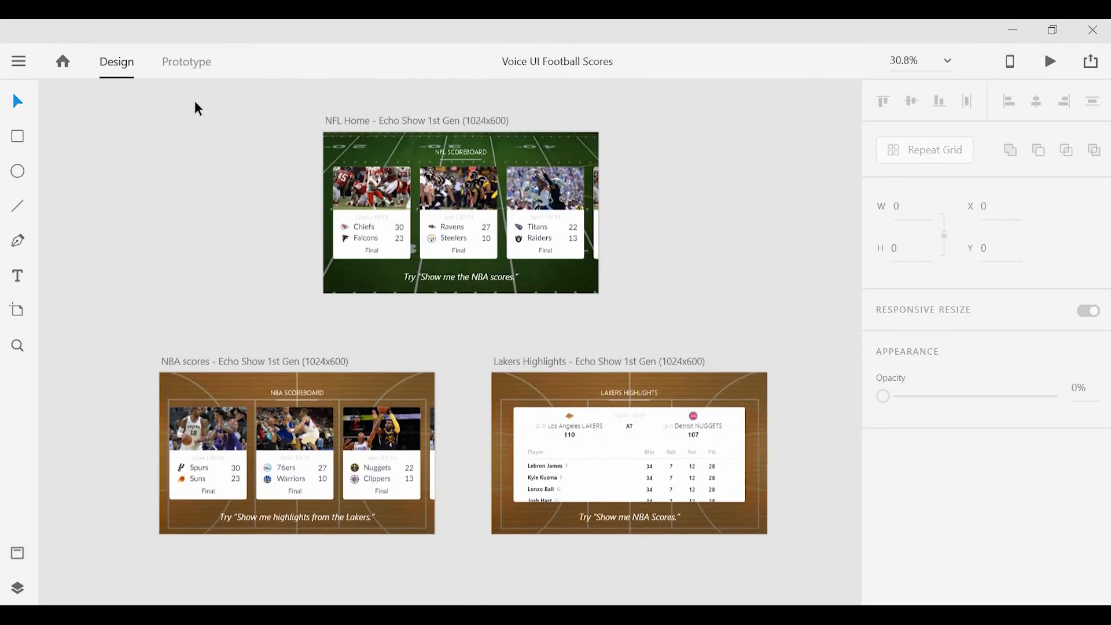
left_click(187, 62)
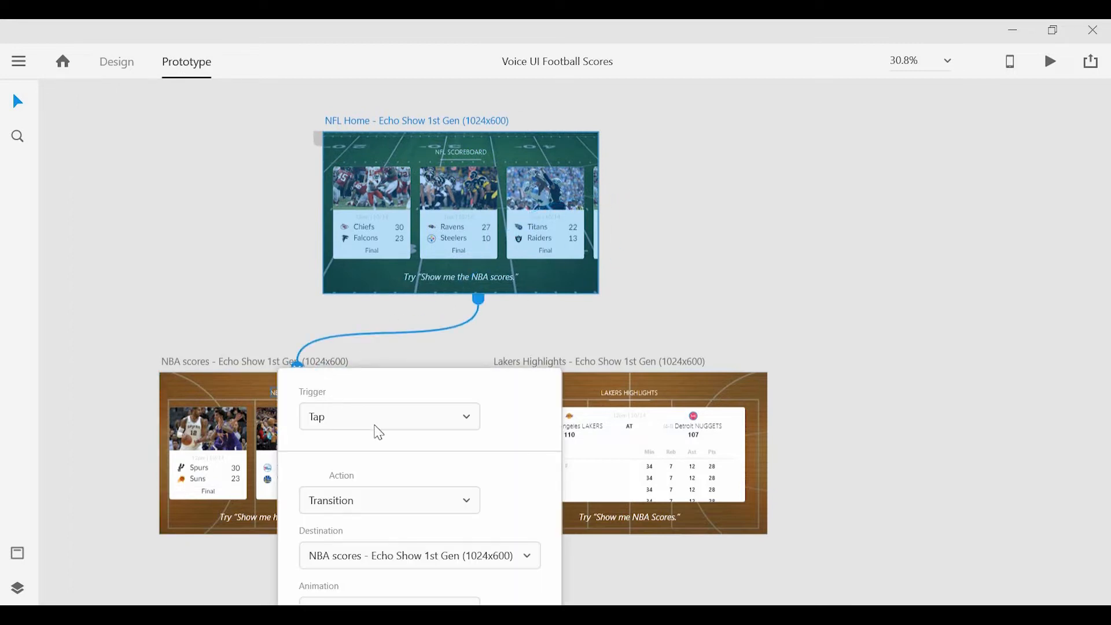
left_click(388, 416)
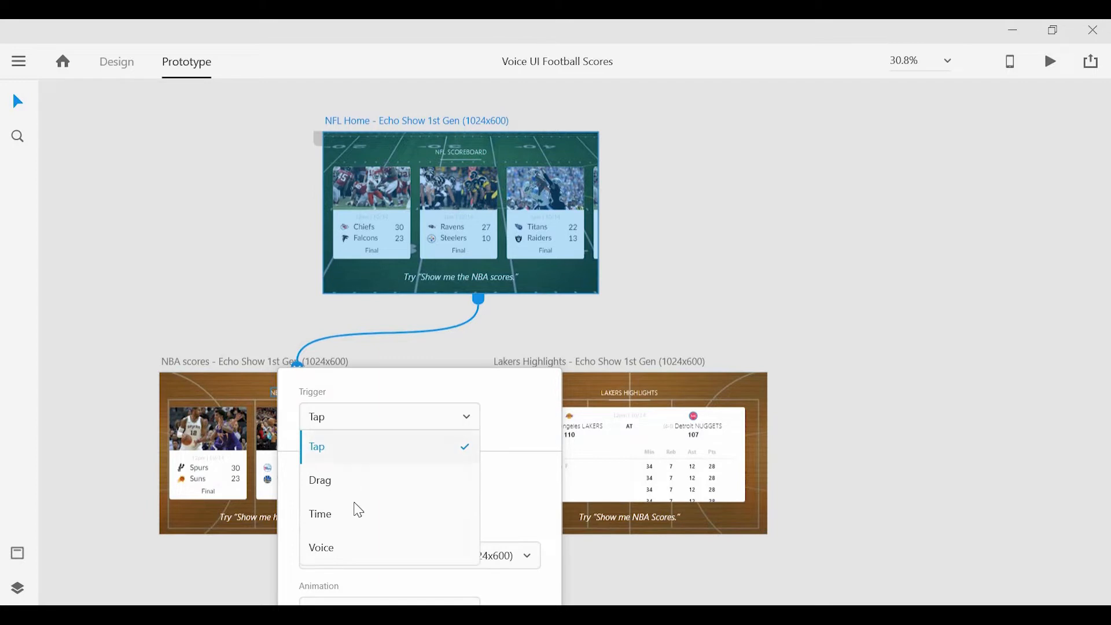
left_click(321, 547)
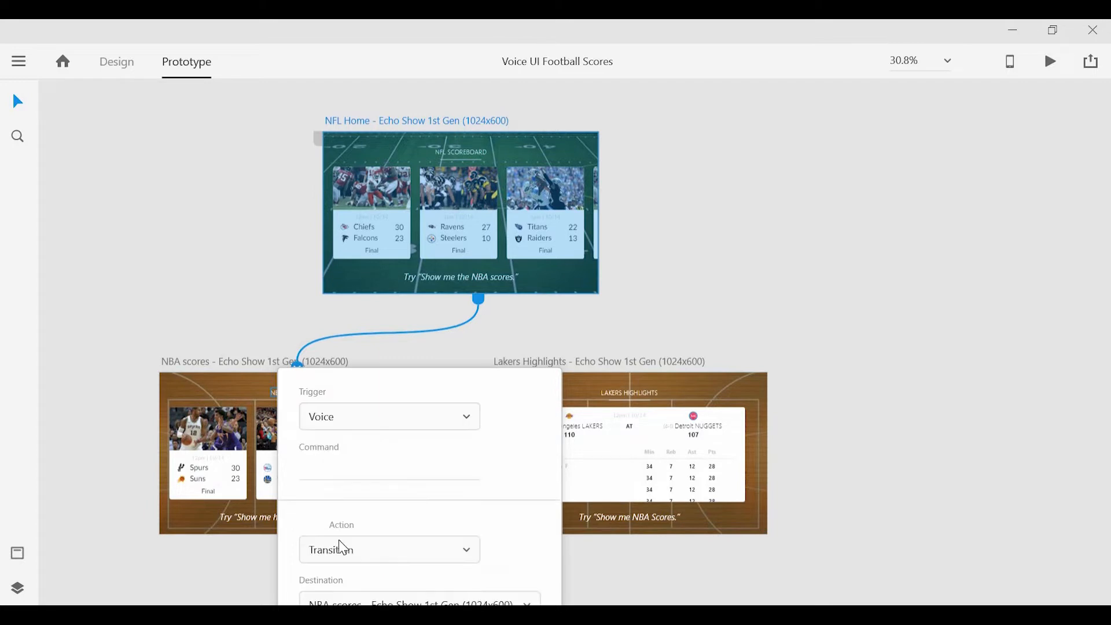
left_click(389, 474)
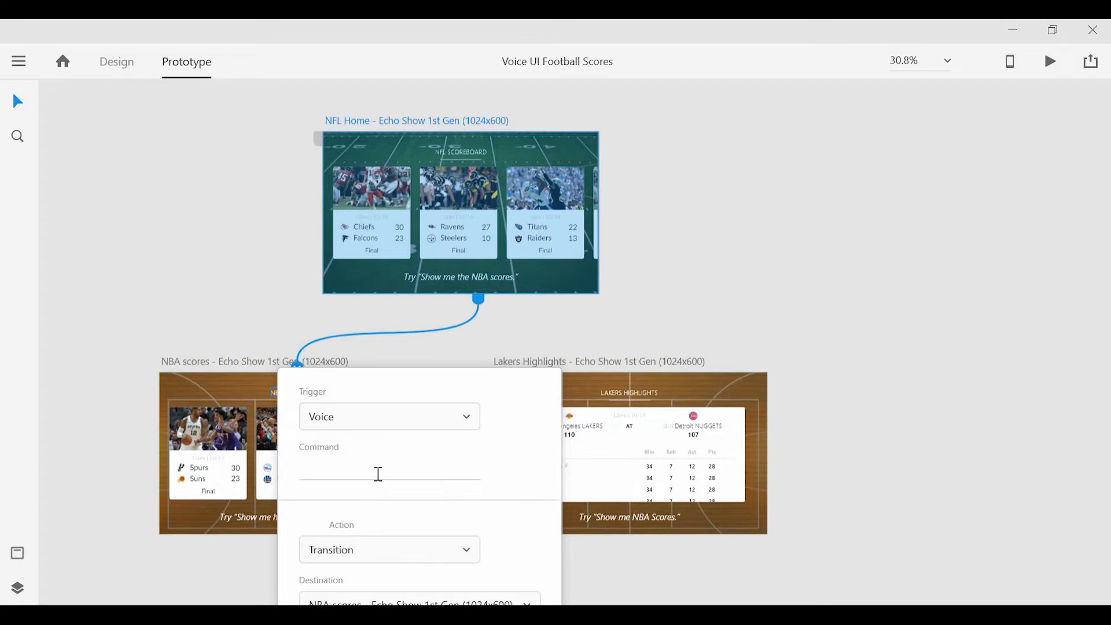
type("A")
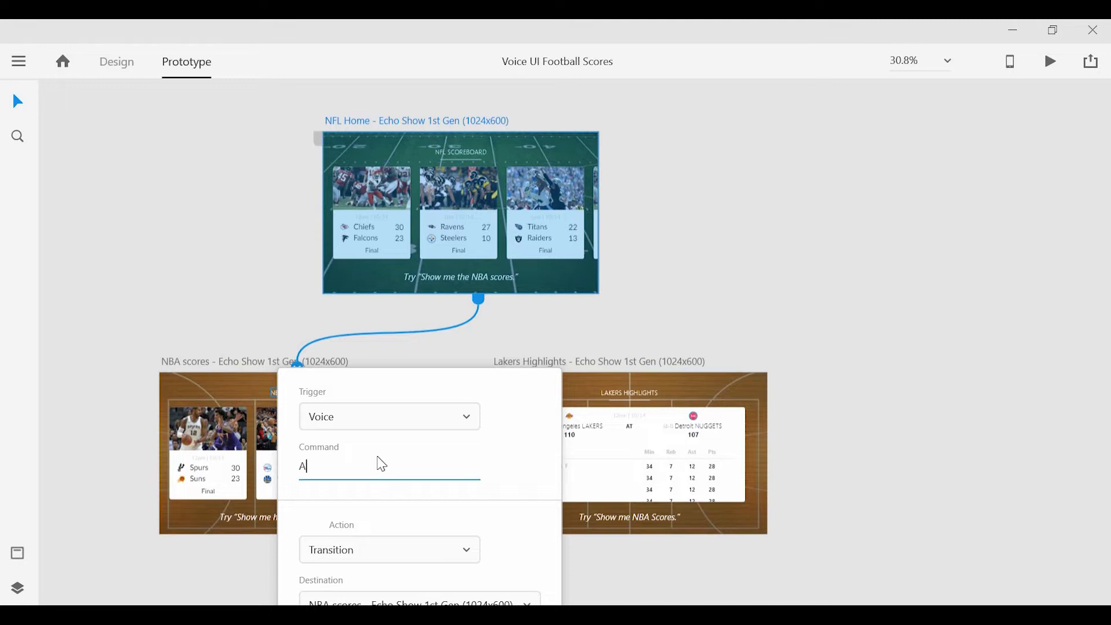
type("lexa, show me")
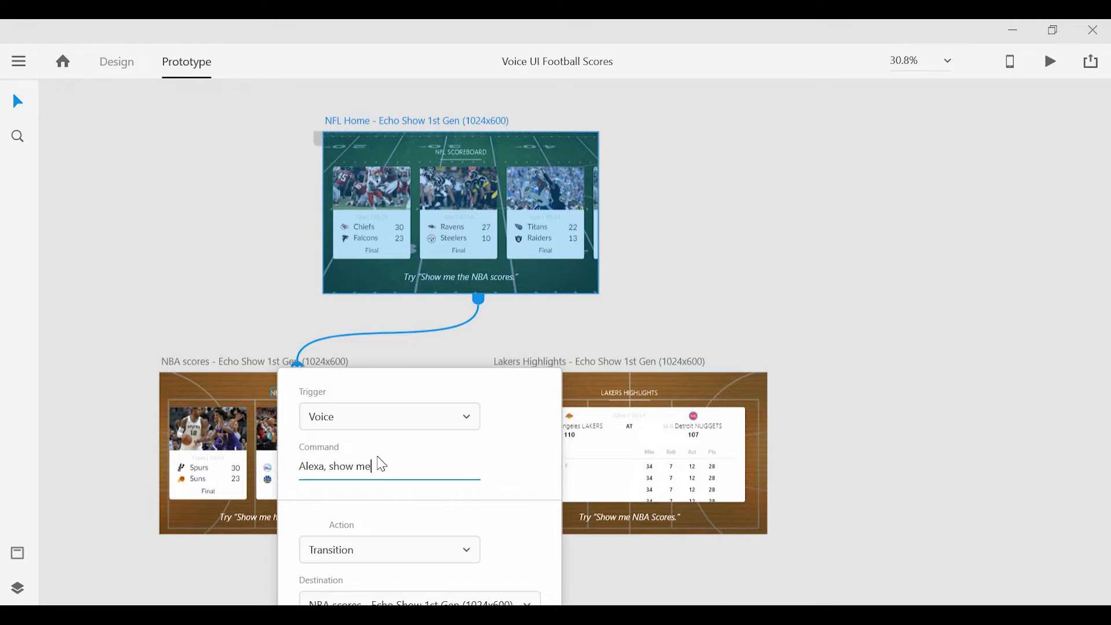
type("the NBA scores")
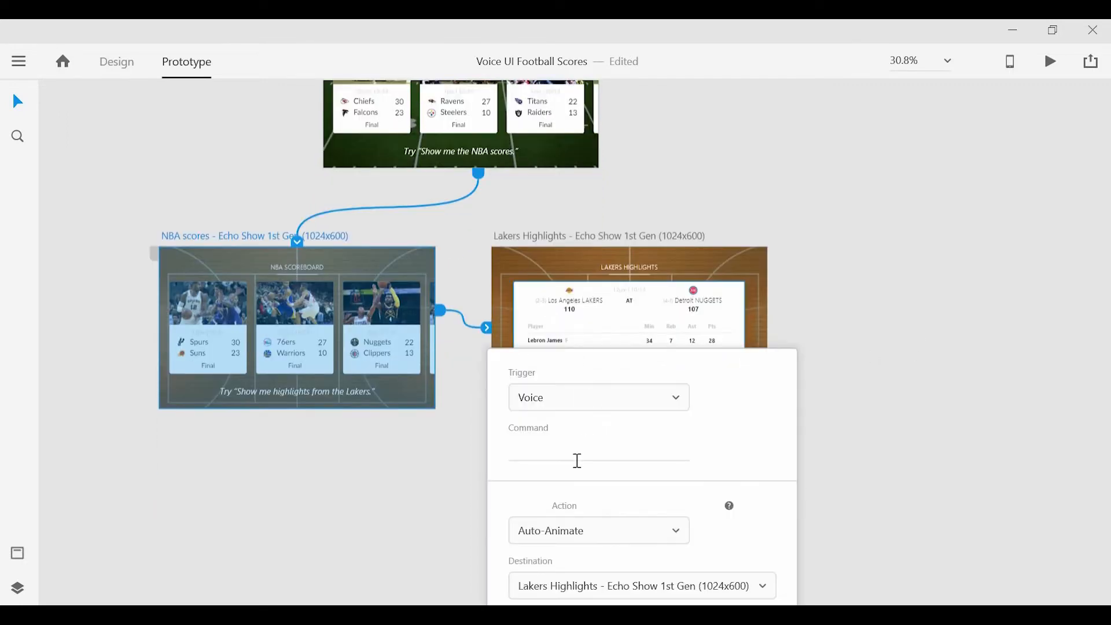
- Enter voice command 'Alexa, show me highlights from the Lakers' and keep the Auto-Animate action
type("Alexa,")
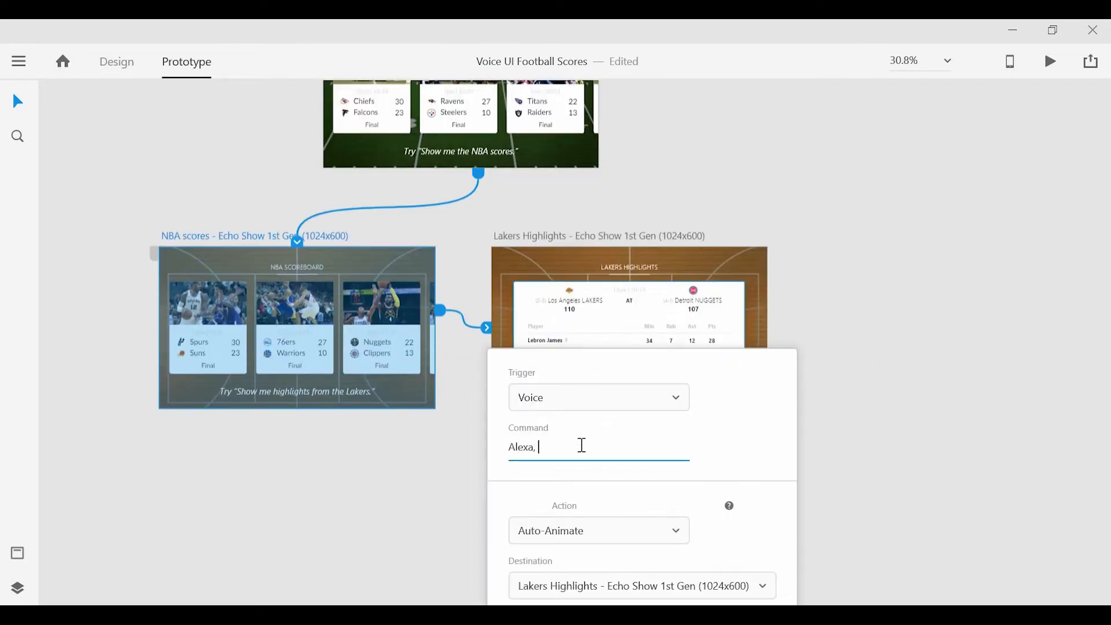
type("show me highlights from")
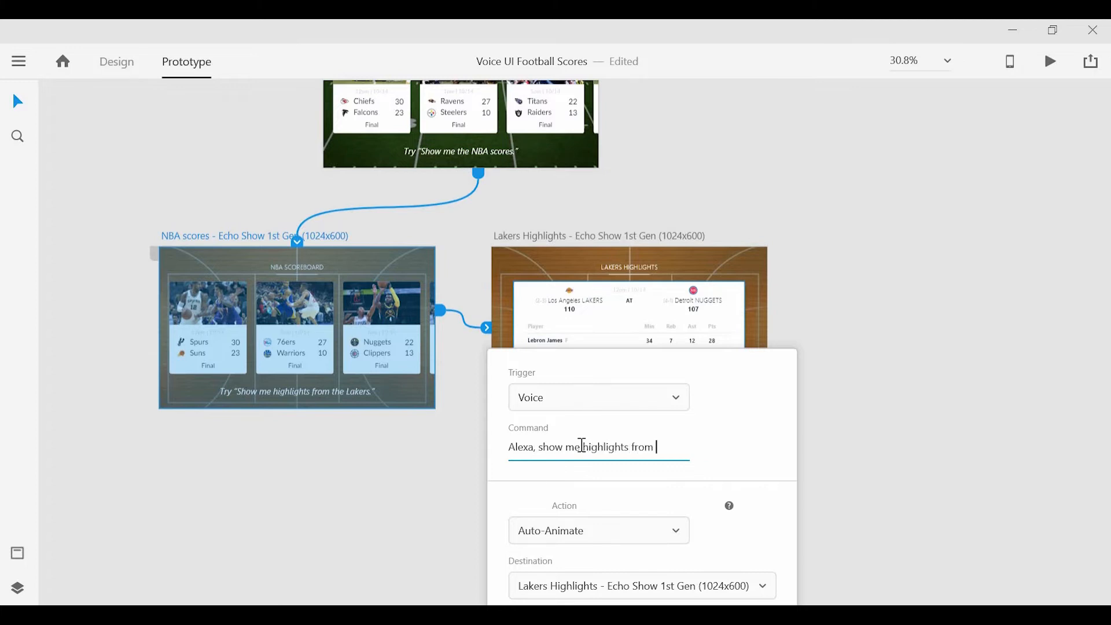
type("the Lakers")
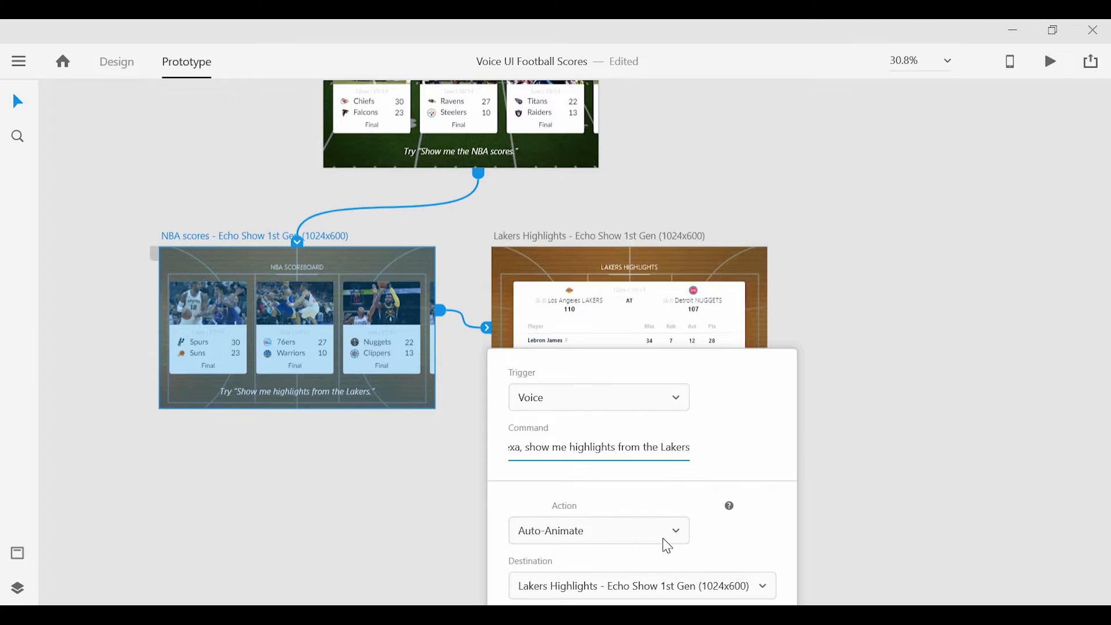
left_click(598, 530)
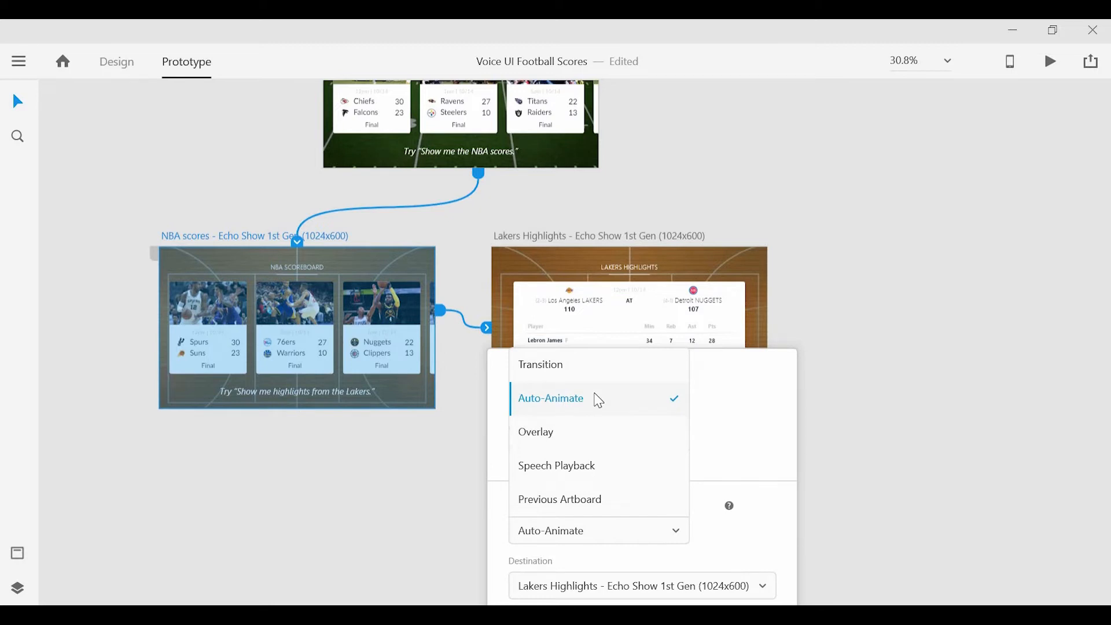
left_click(550, 397)
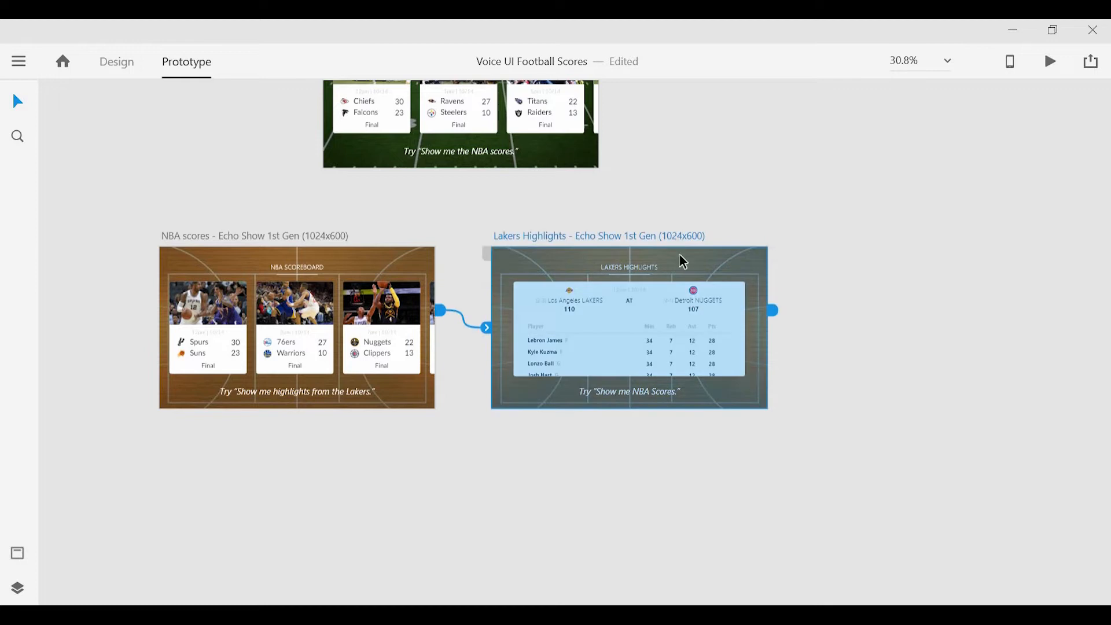
mouse_move(774, 313)
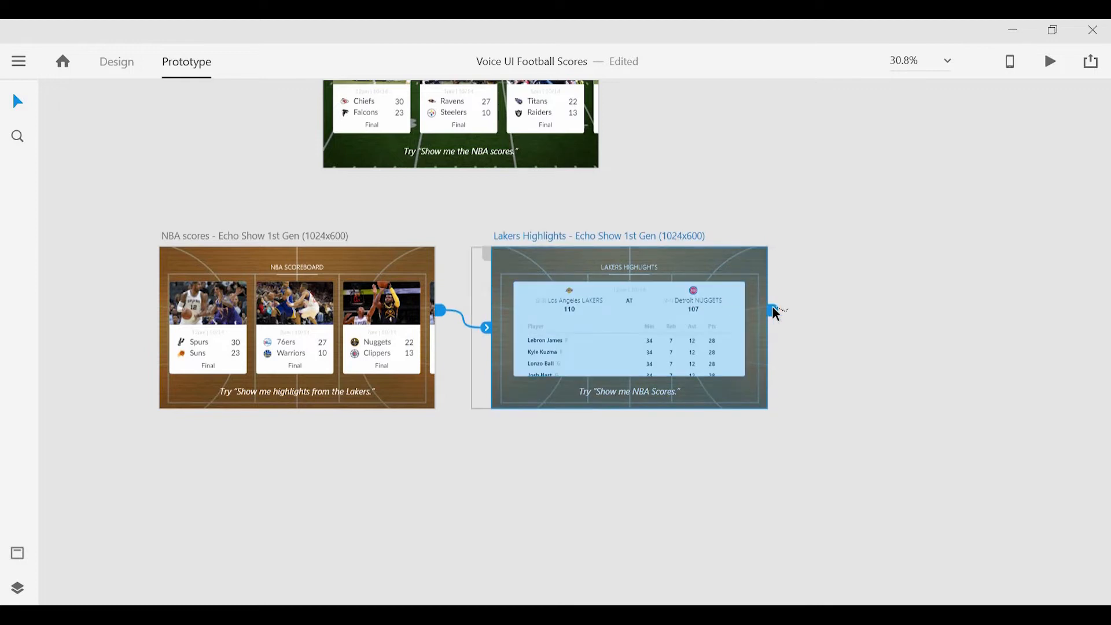
- Add a Time 0 s Speech Playback: 'Here are the statistics from the Lakers and Nuggets game'
left_click(773, 310)
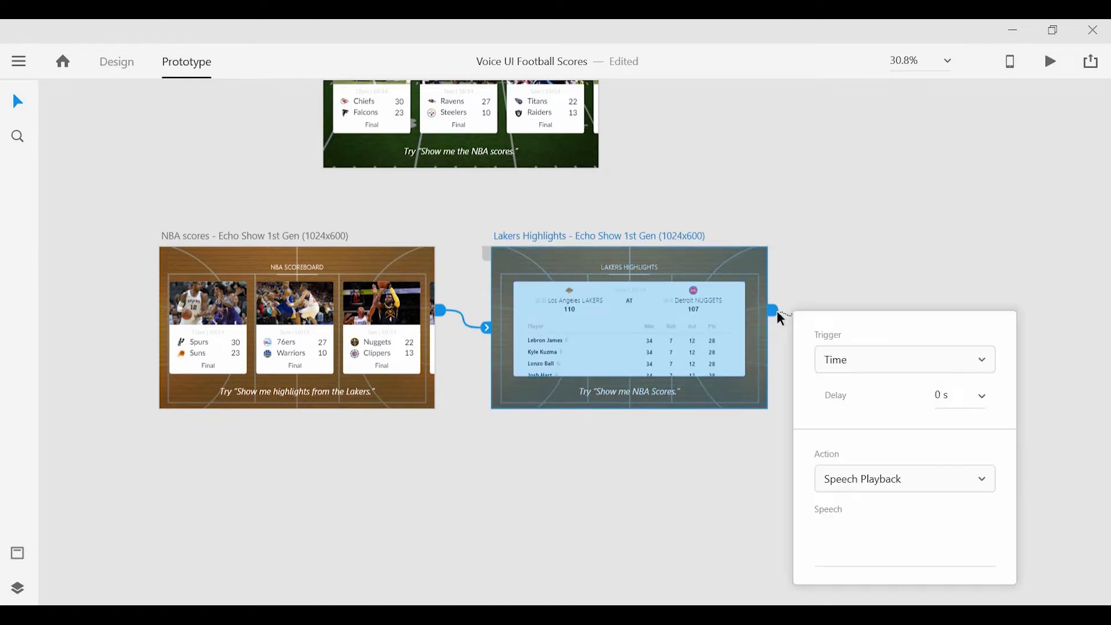
mouse_move(905, 361)
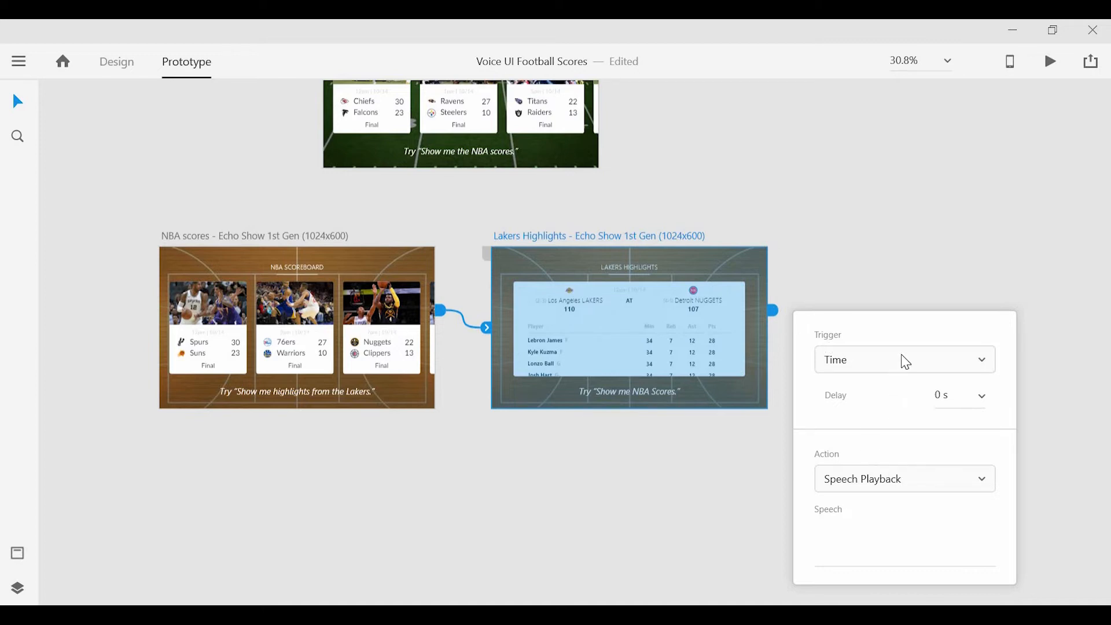
left_click(903, 360)
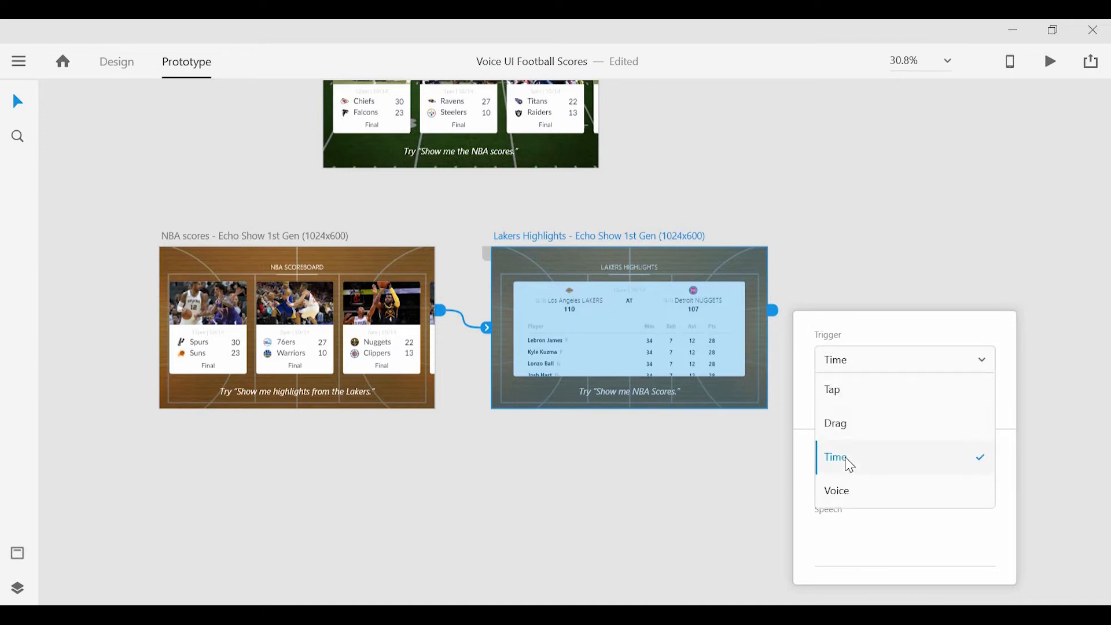
left_click(834, 457)
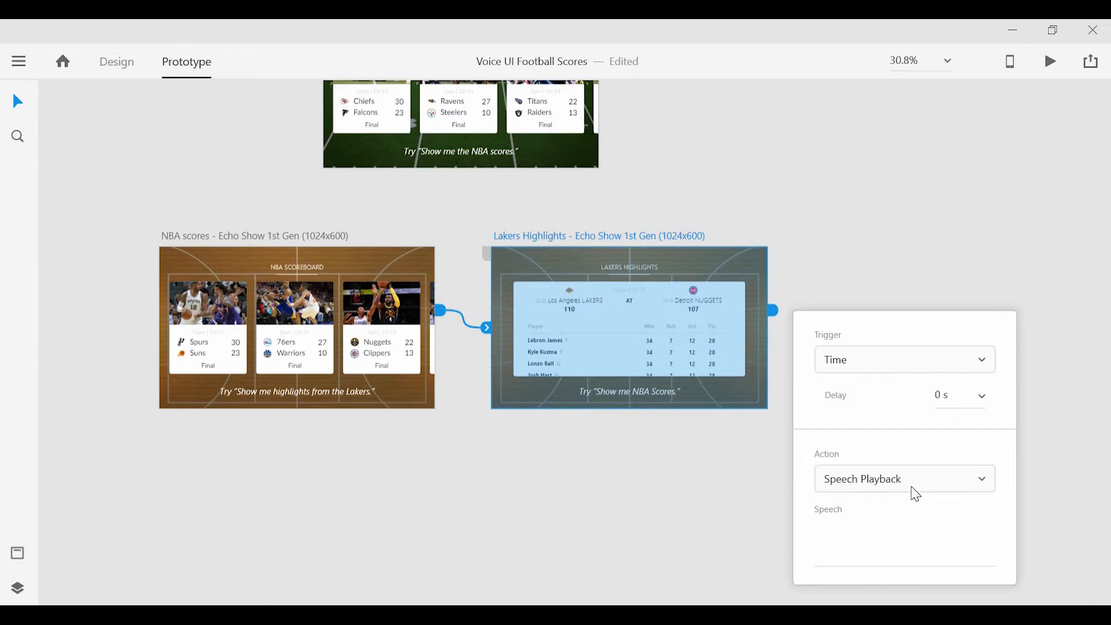
left_click(903, 478)
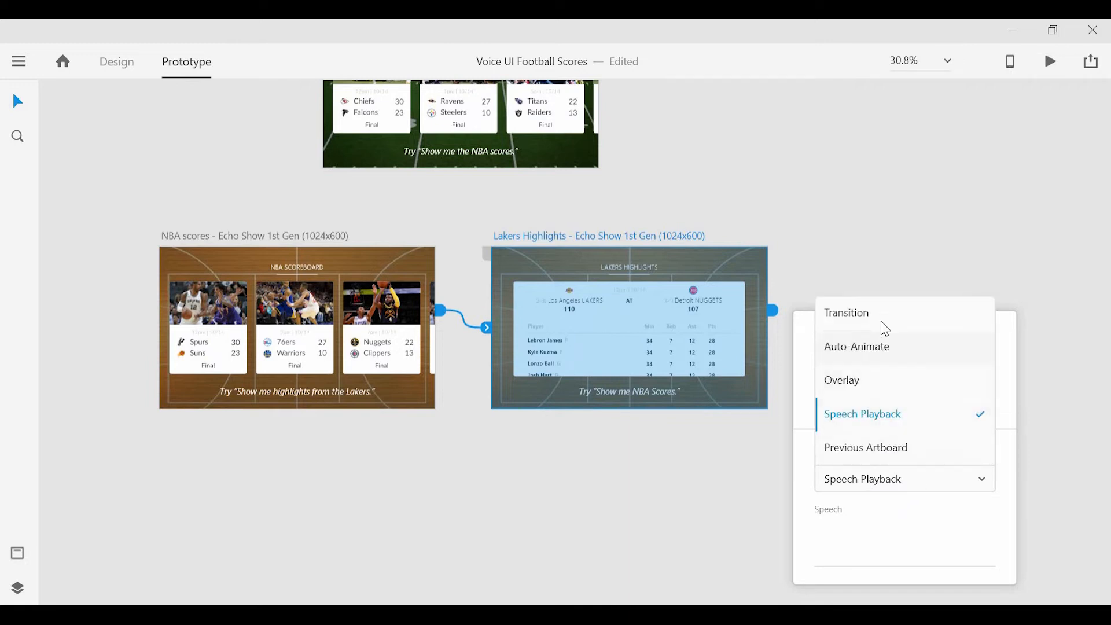
mouse_move(881, 429)
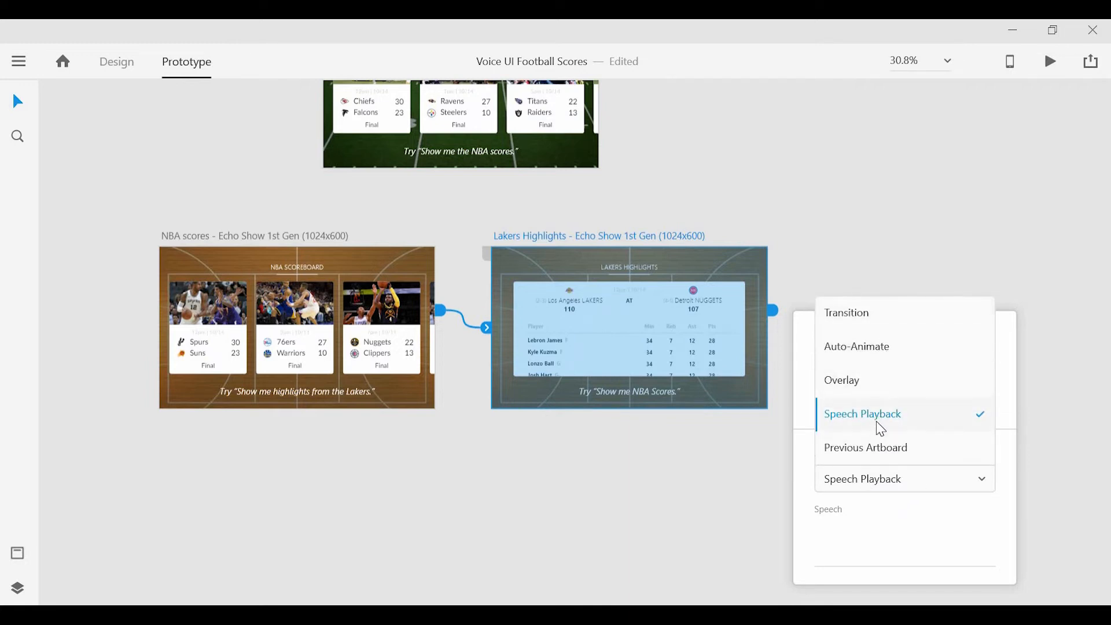
left_click(862, 413)
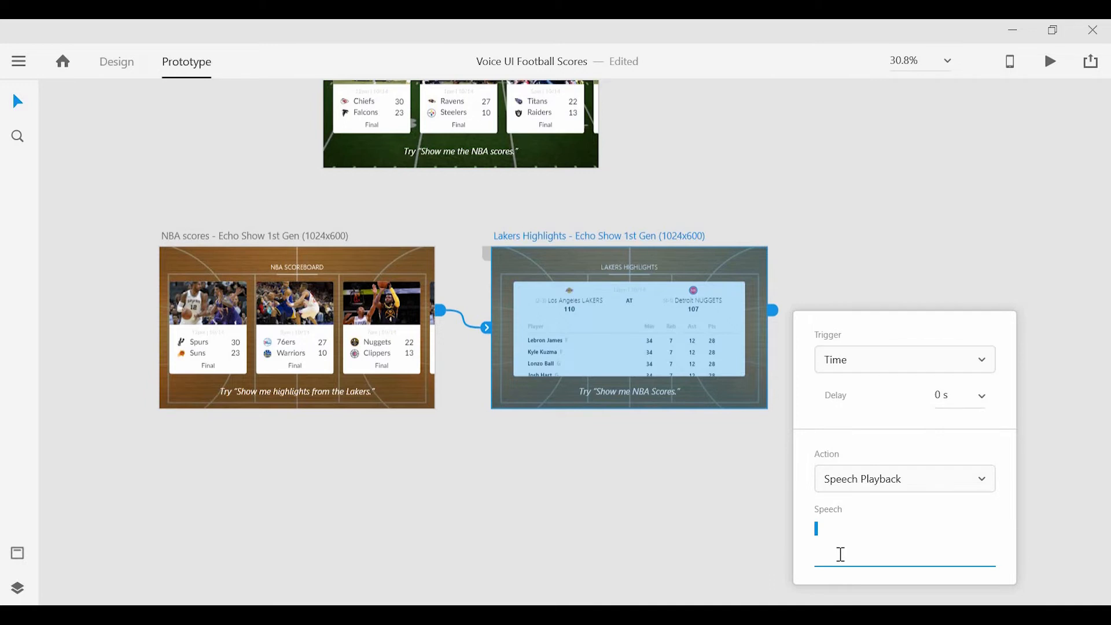
type("Here are the statis")
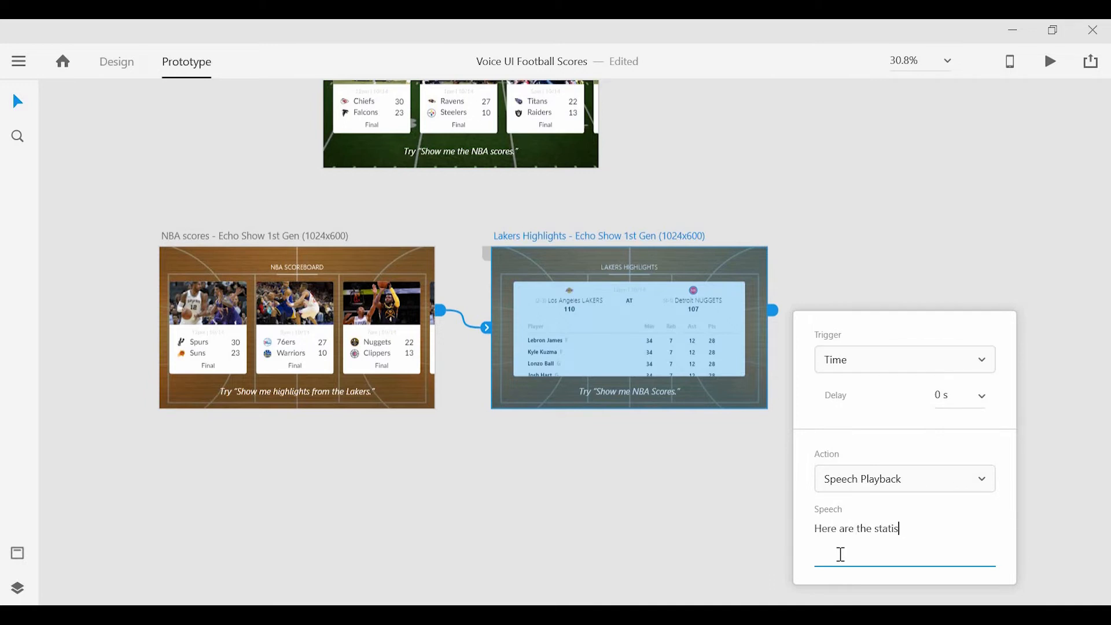
type("tics from the L")
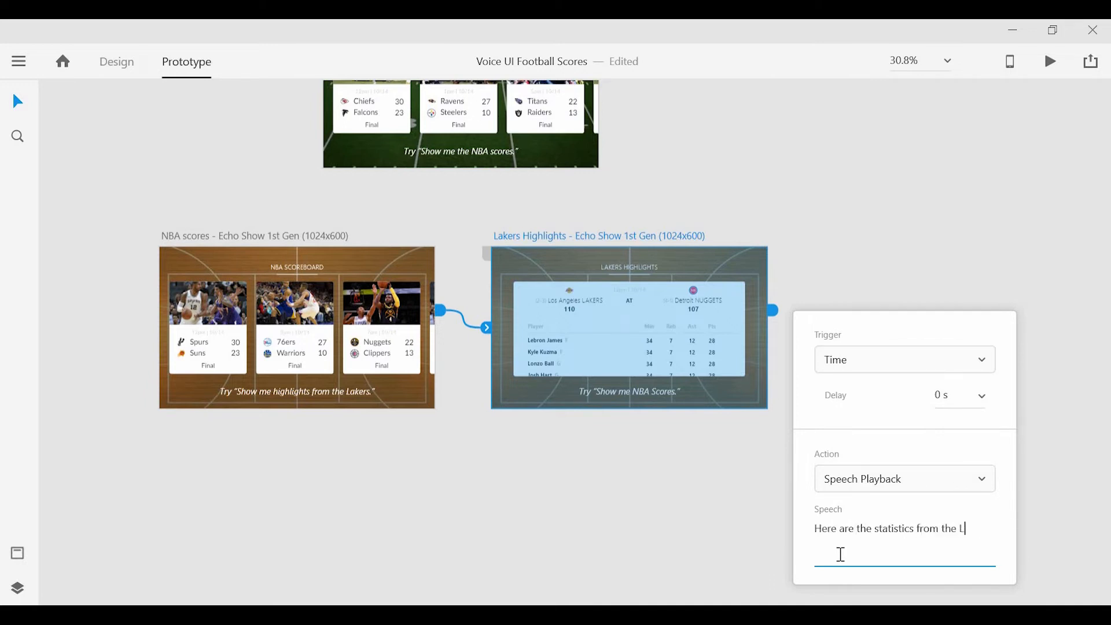
type("akers and Nuggets game")
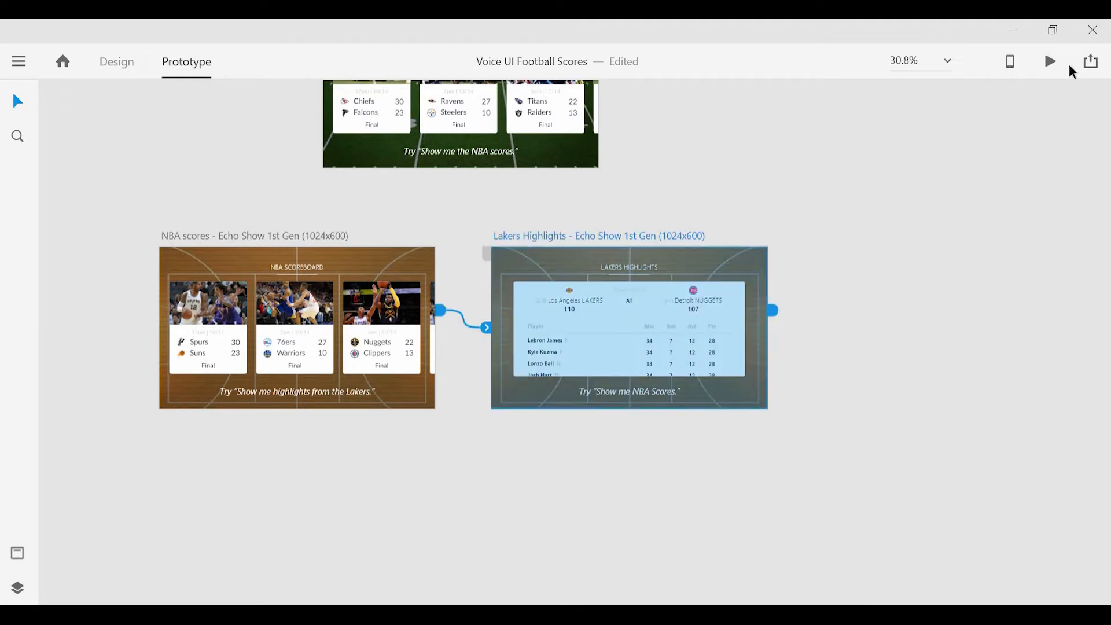
mouse_move(1009, 62)
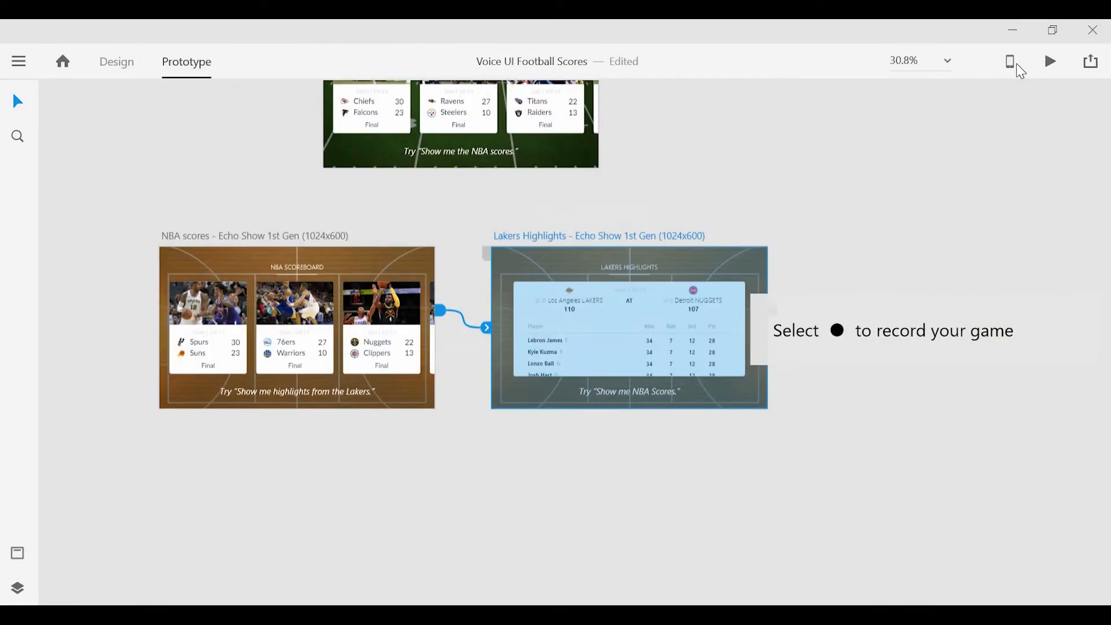
- Scroll the canvas to show the NFL Home, NBA scores and Lakers Highlights artboards
scroll("down", 3)
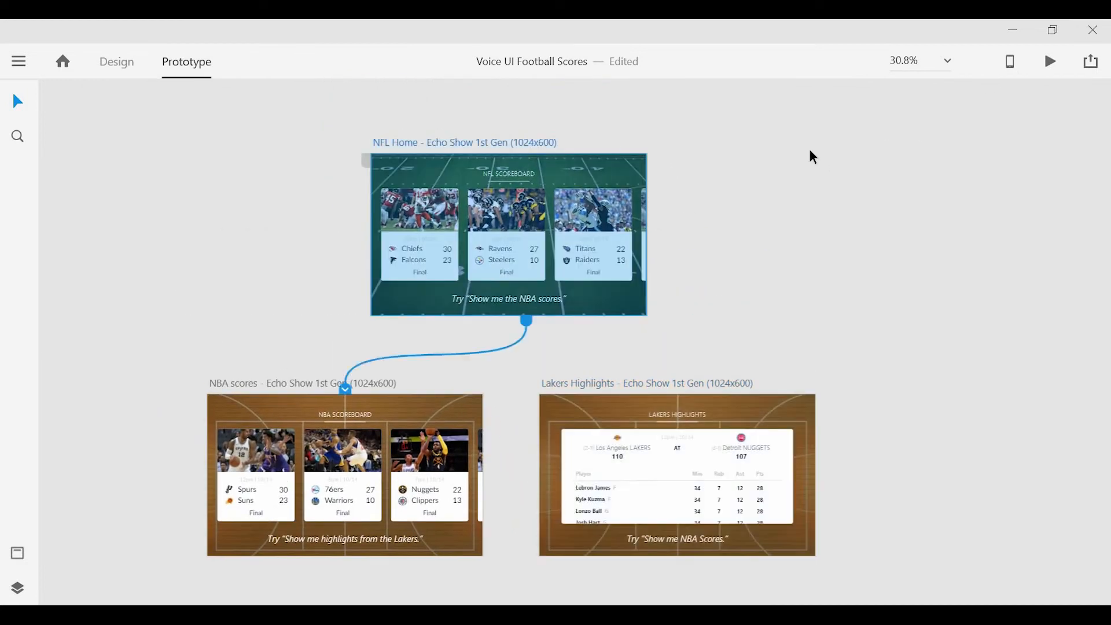
mouse_move(1051, 62)
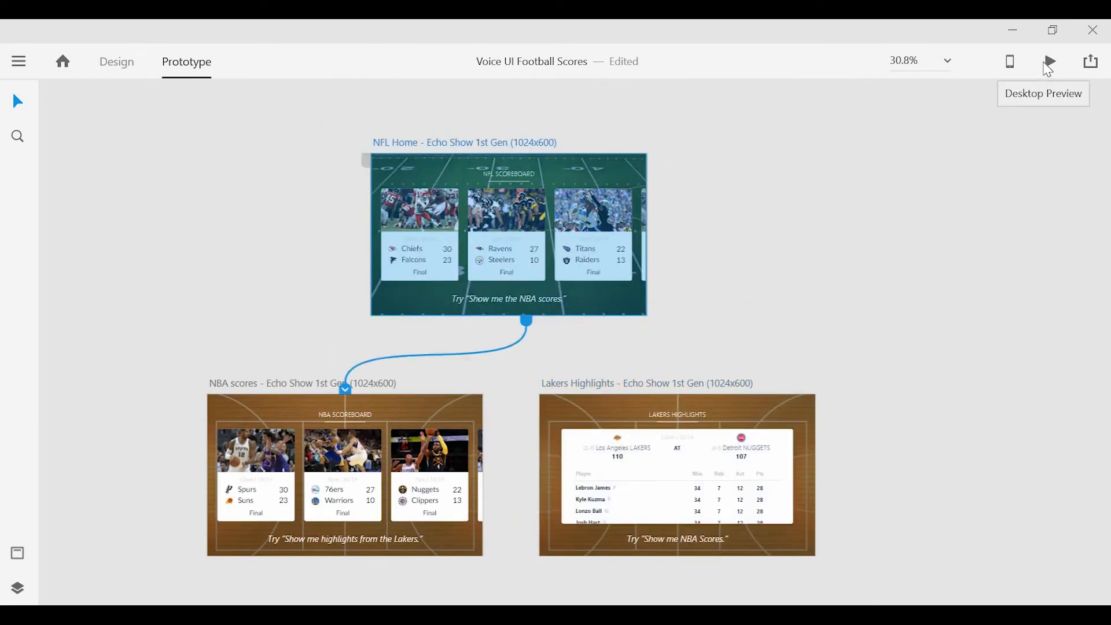
- Launch Desktop Preview to play the voice prototype
left_click(1049, 62)
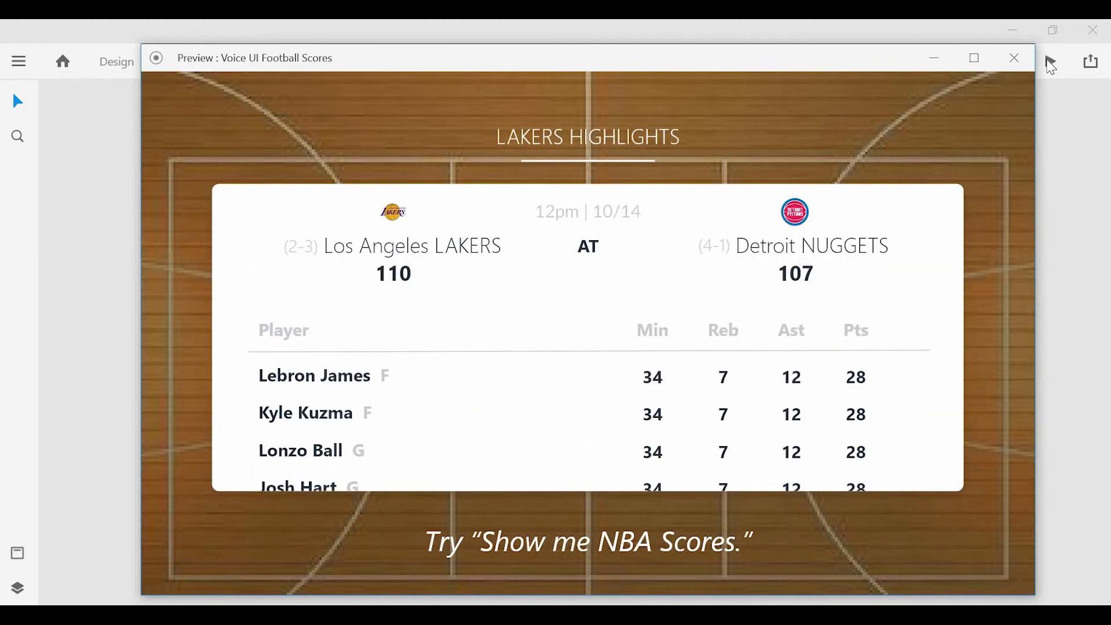
mouse_move(1055, 62)
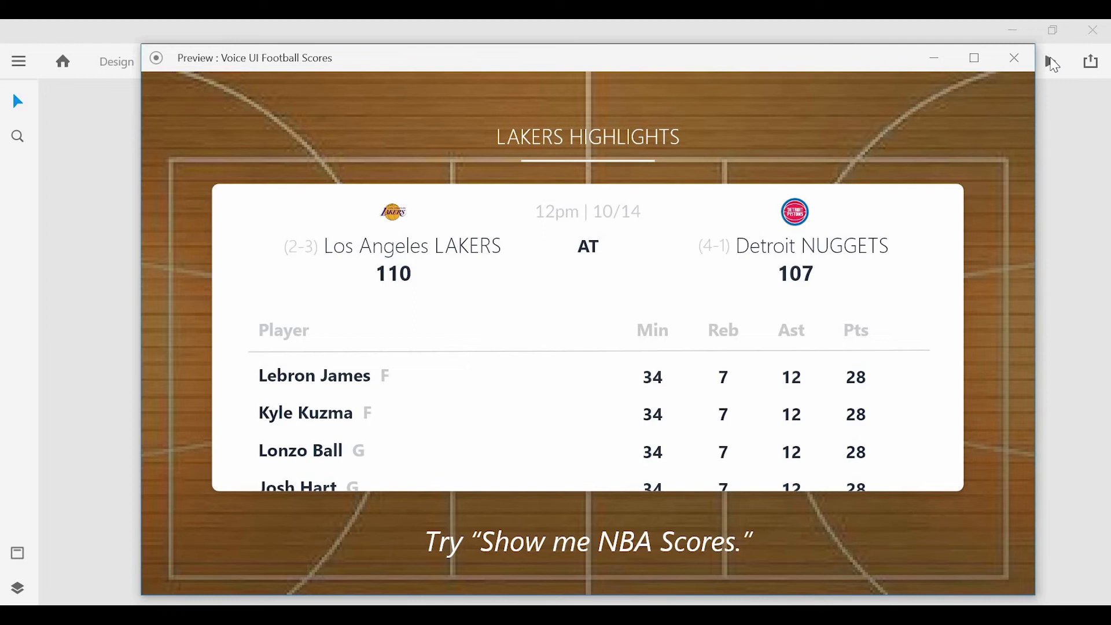
mouse_move(976, 62)
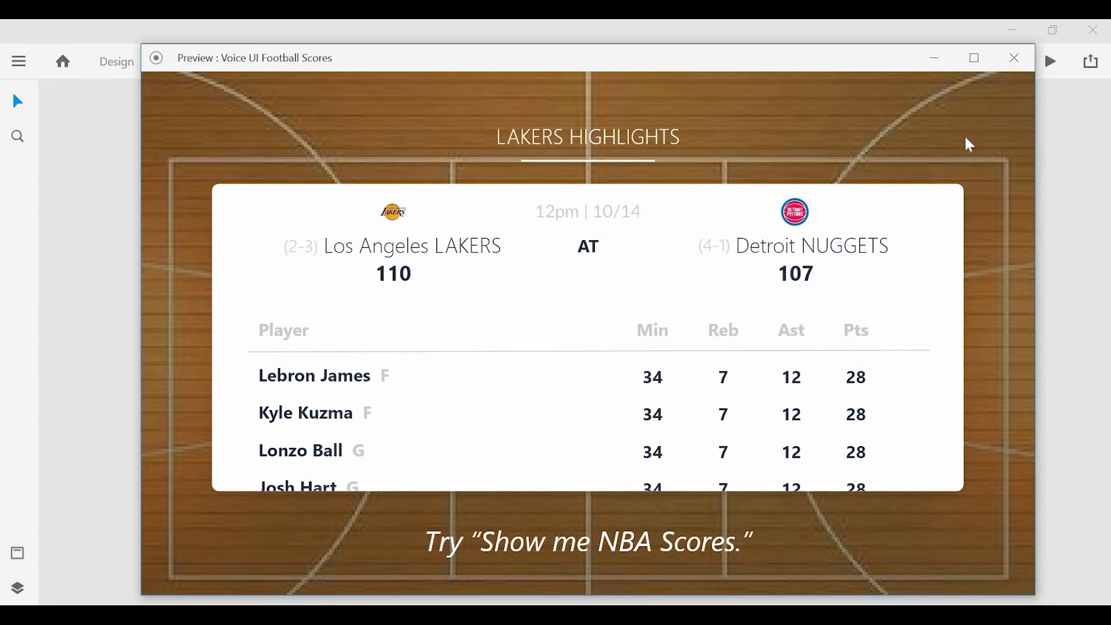
mouse_move(905, 335)
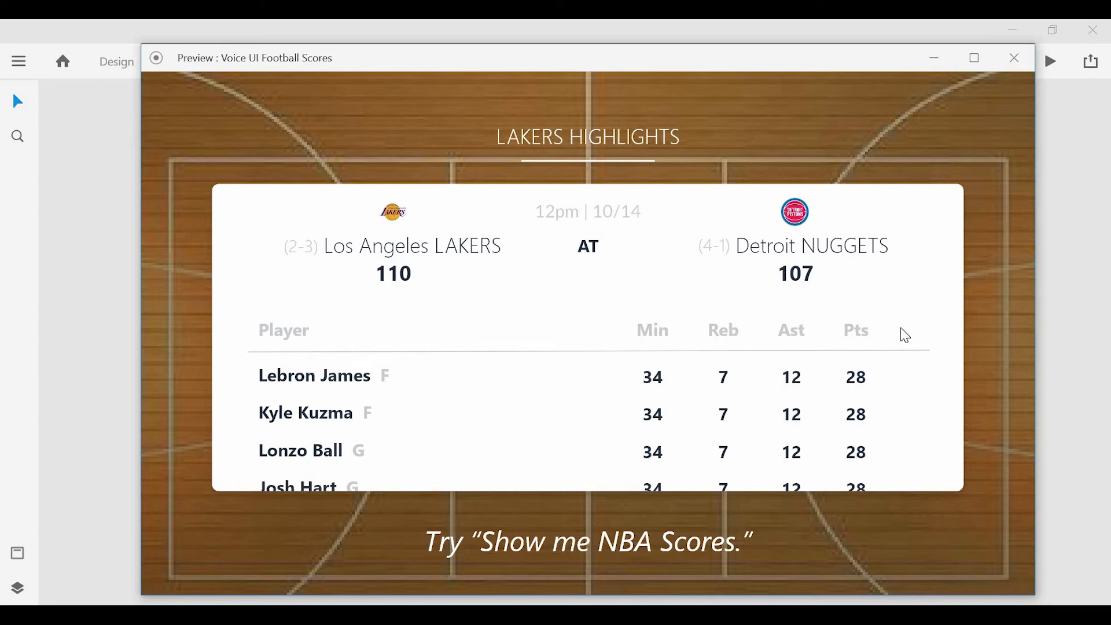
mouse_move(1014, 58)
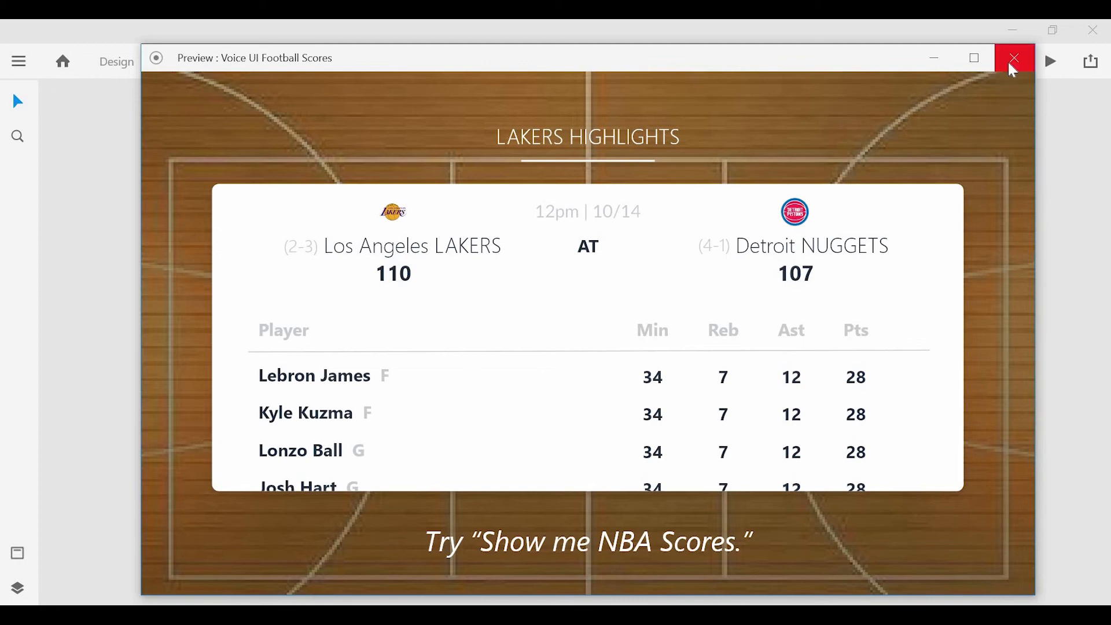
- Close the preview window and select the Lakers Highlights artboard
left_click(1013, 58)
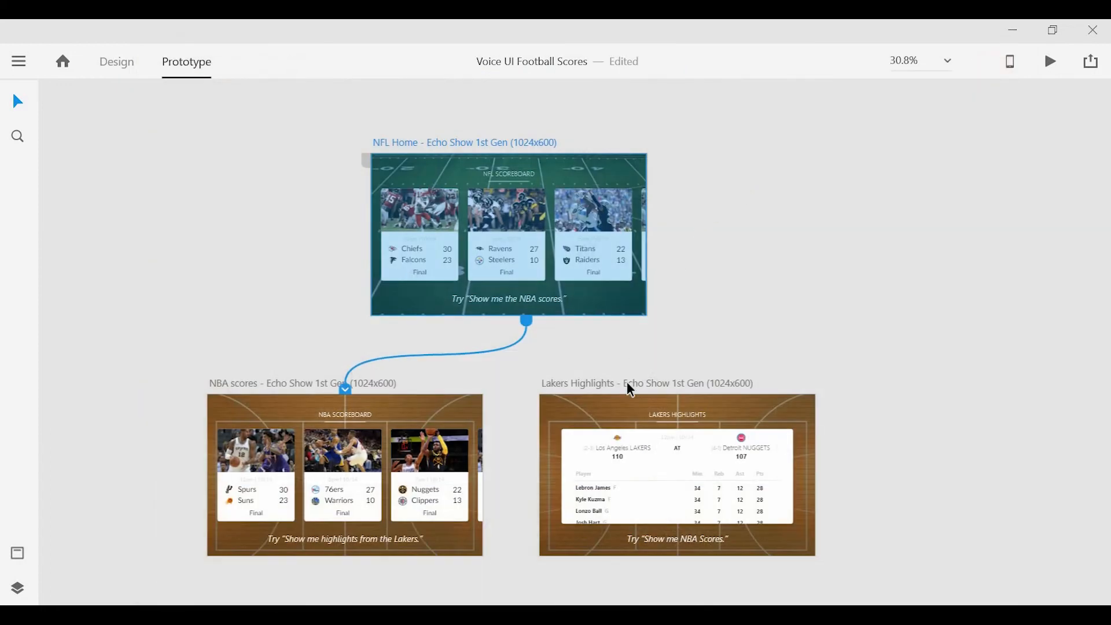
left_click(676, 475)
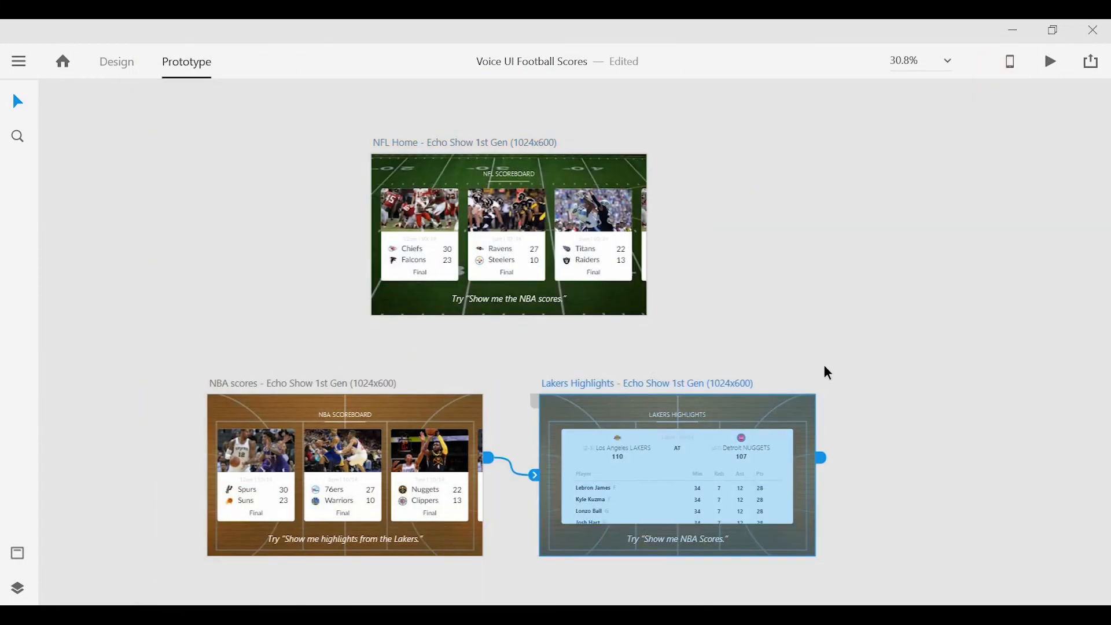
mouse_move(840, 402)
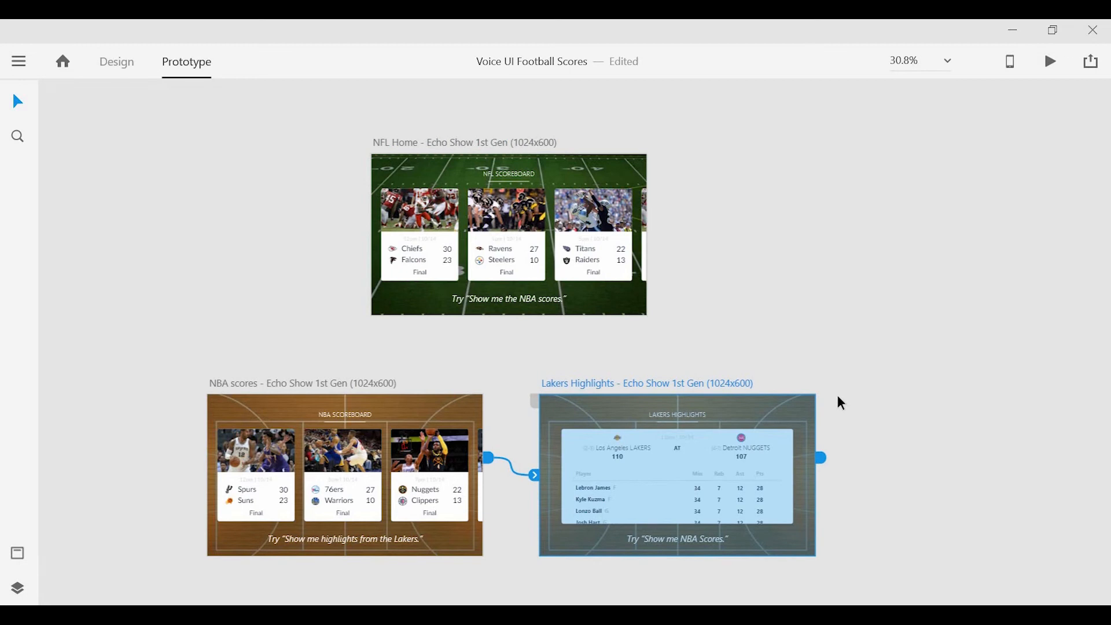
mouse_move(849, 392)
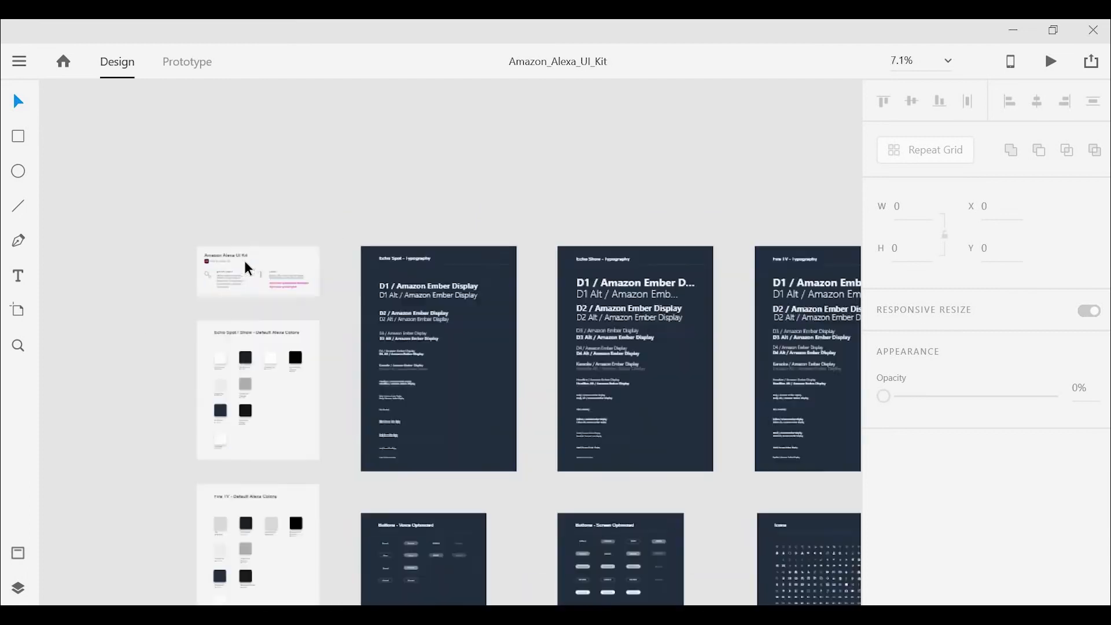
- Scroll the Amazon_Alexa_UI_Kit canvas to the Example travel-guide voice prototype screens
scroll("up", 3)
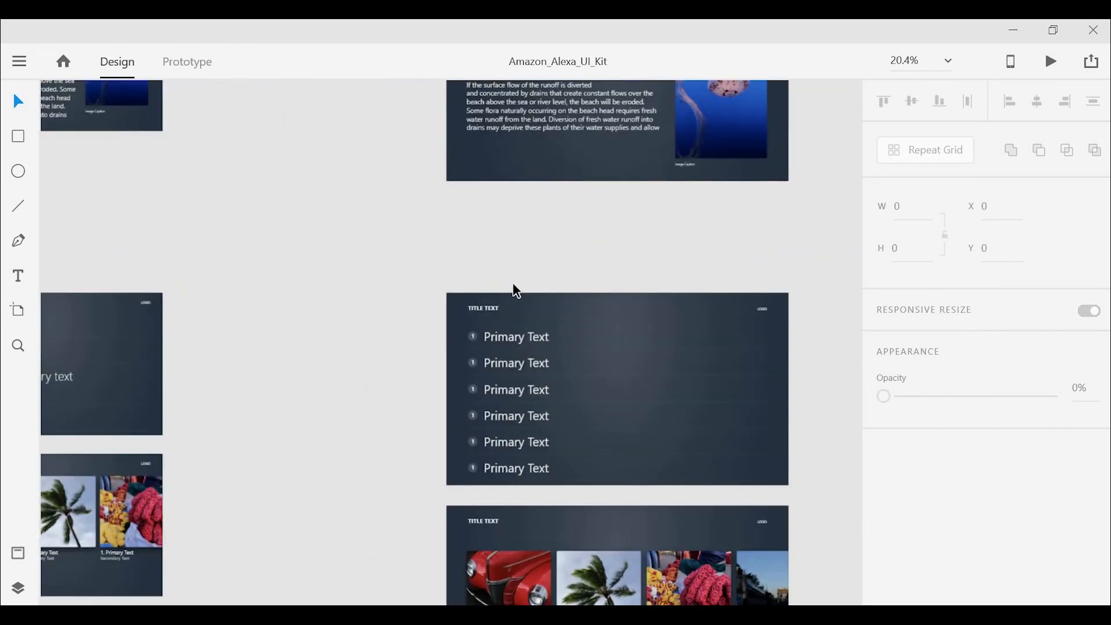
scroll("down", 3)
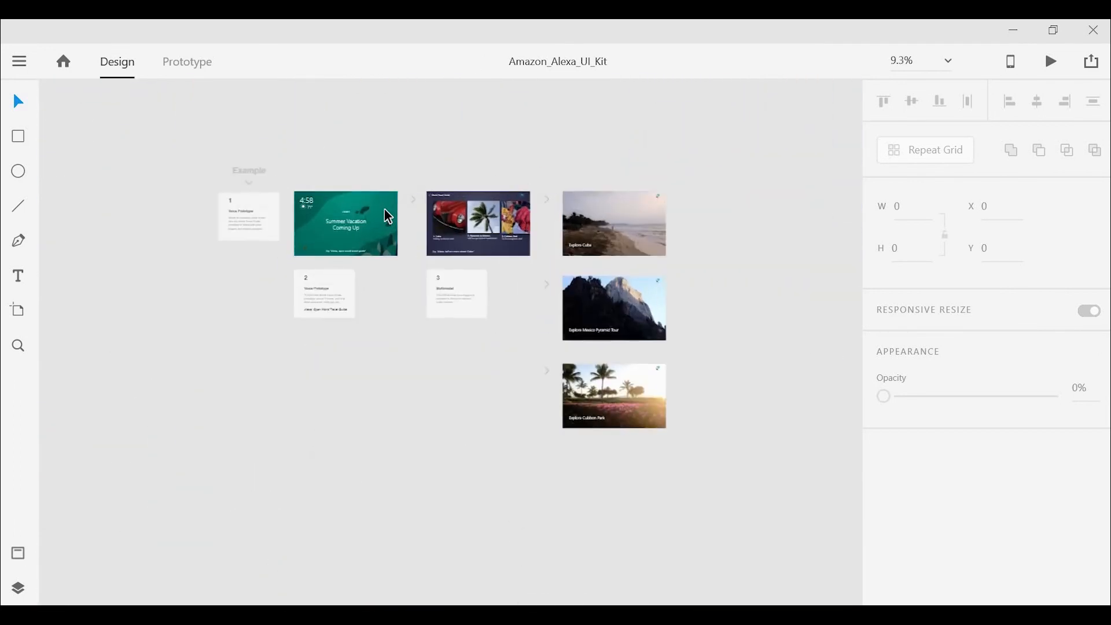
scroll("up", 3)
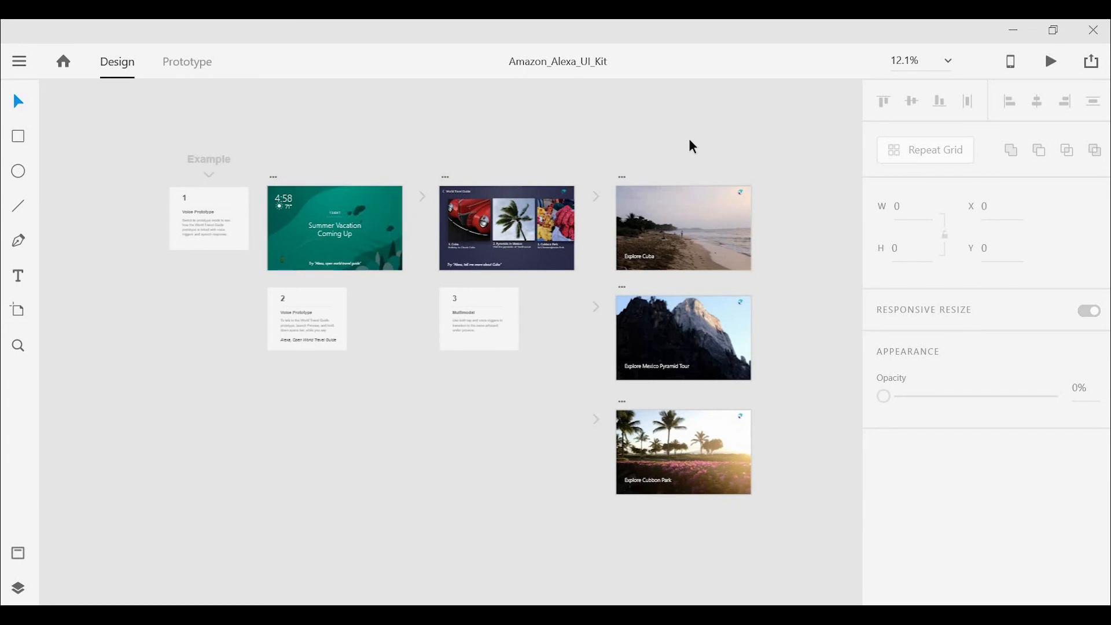